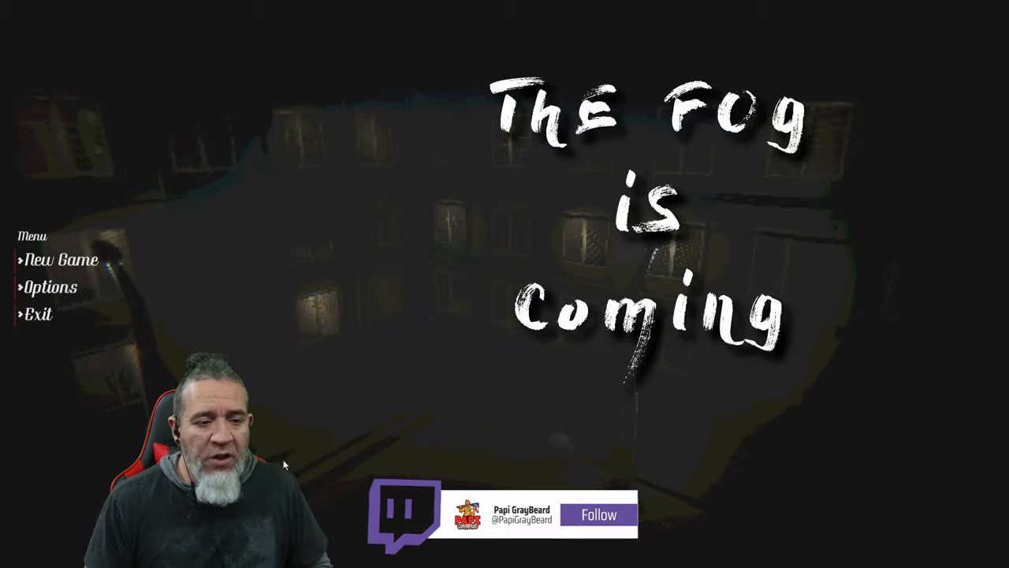
left_click(597, 514)
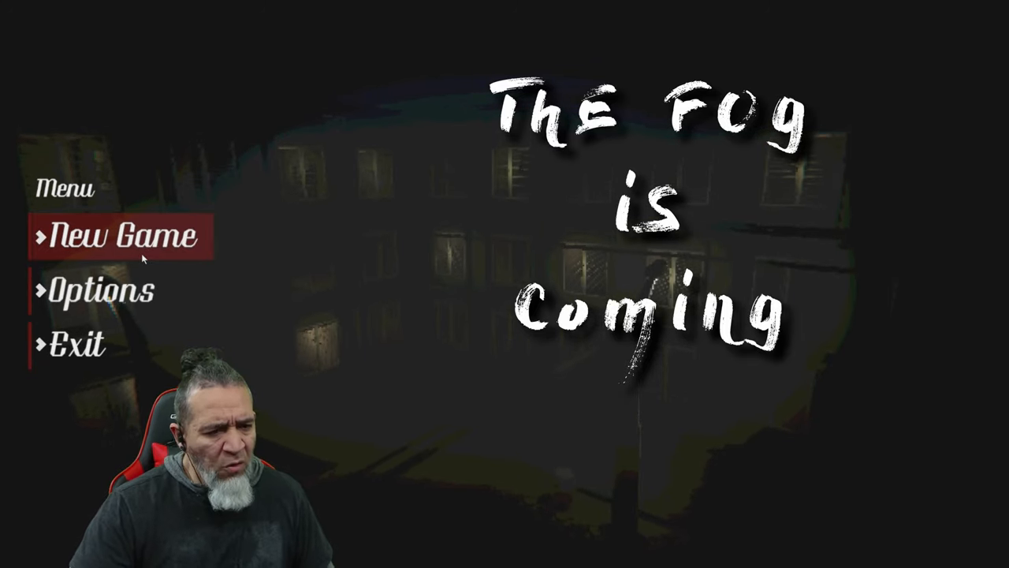
left_click(118, 235)
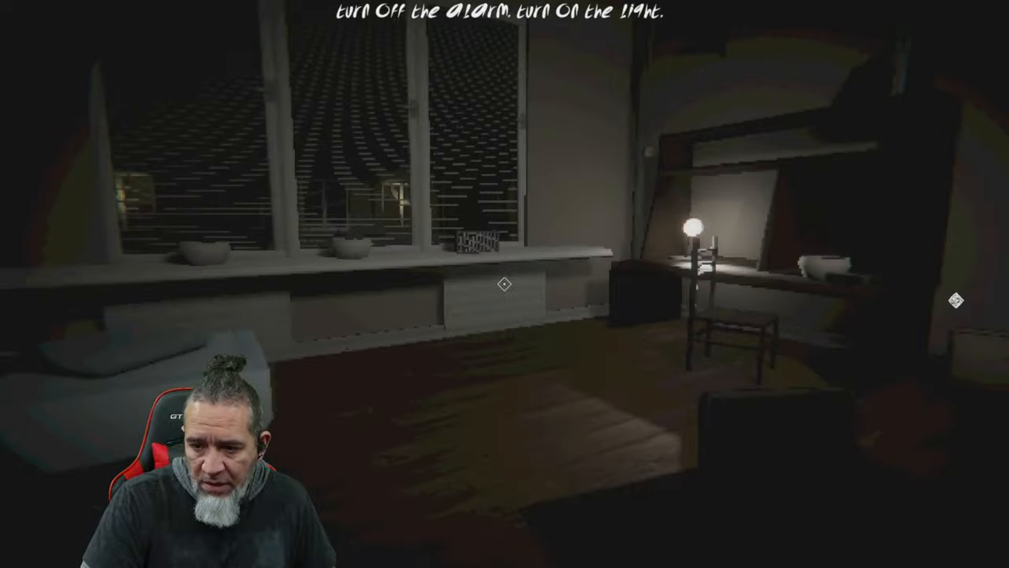
mouse_move(504, 284)
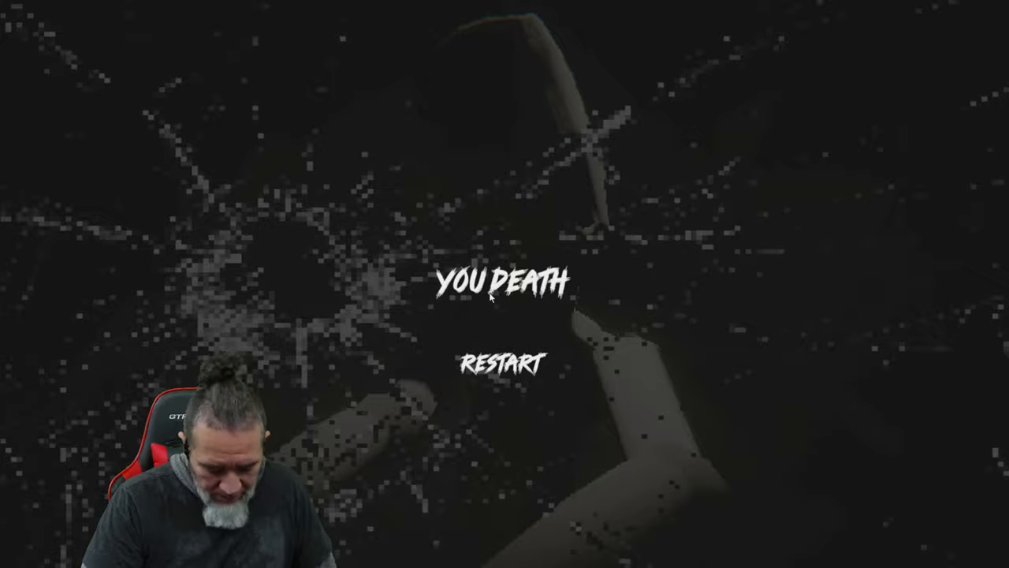
left_click(497, 361)
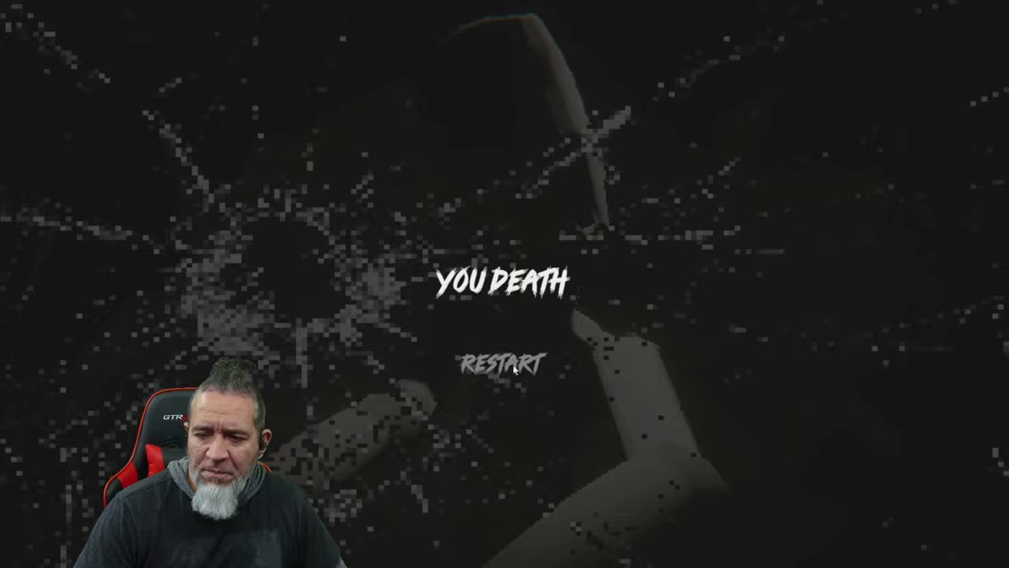
left_click(497, 360)
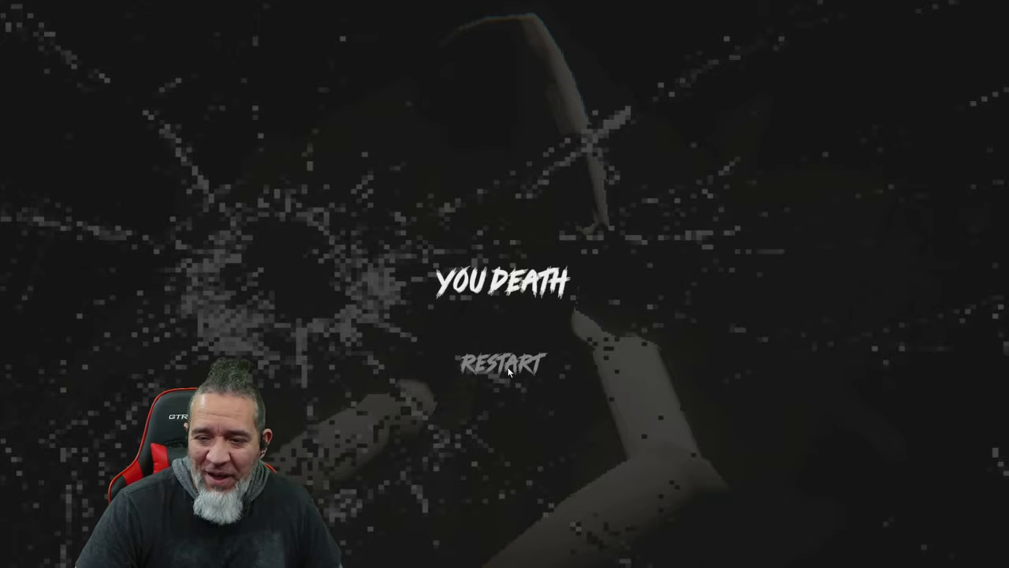
left_click(496, 364)
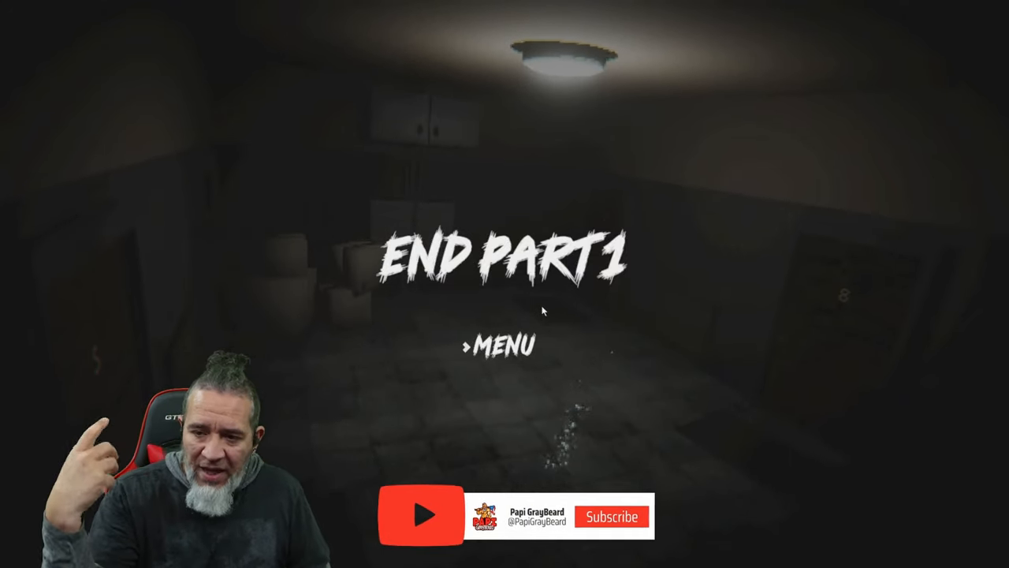
left_click(614, 516)
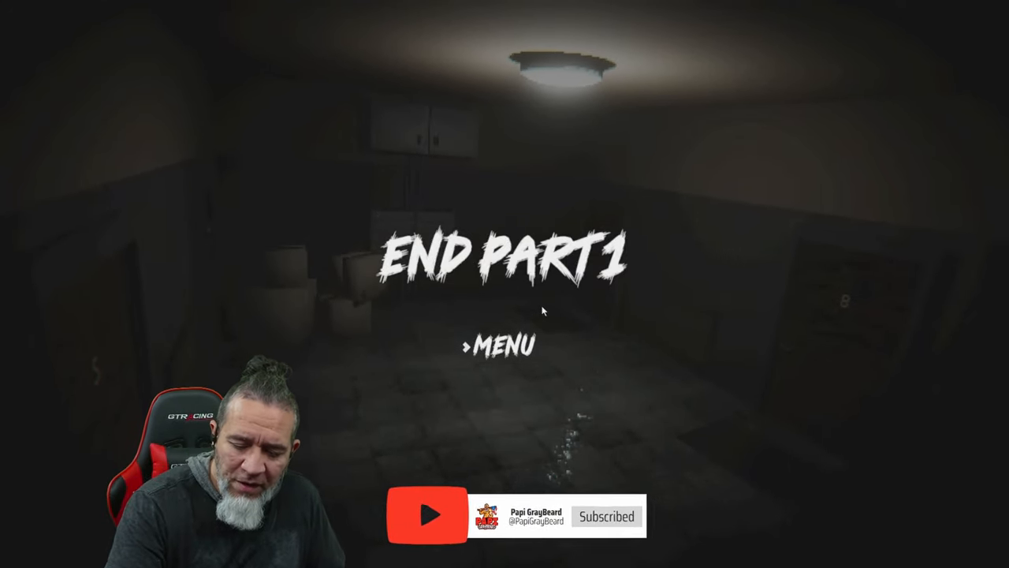